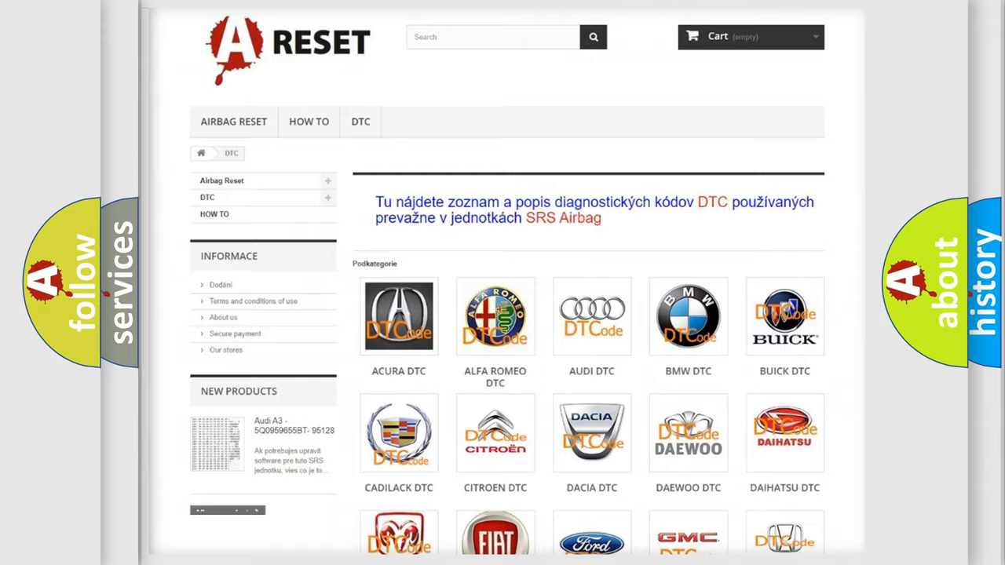
# Open the Lexus DTC tile and browse its diagnostic code list, returning to the top.
pyautogui.scroll(-3)
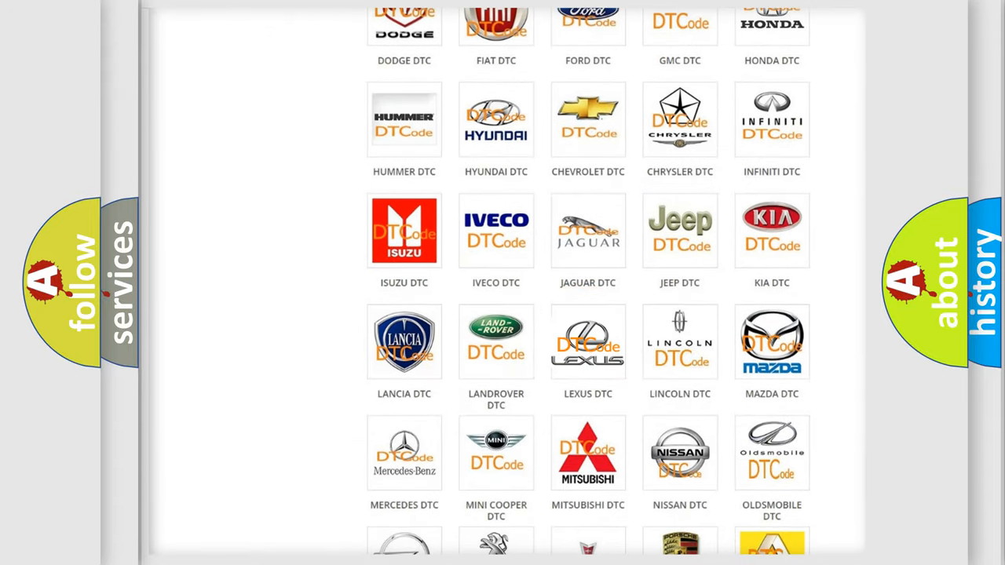
pyautogui.click(587, 342)
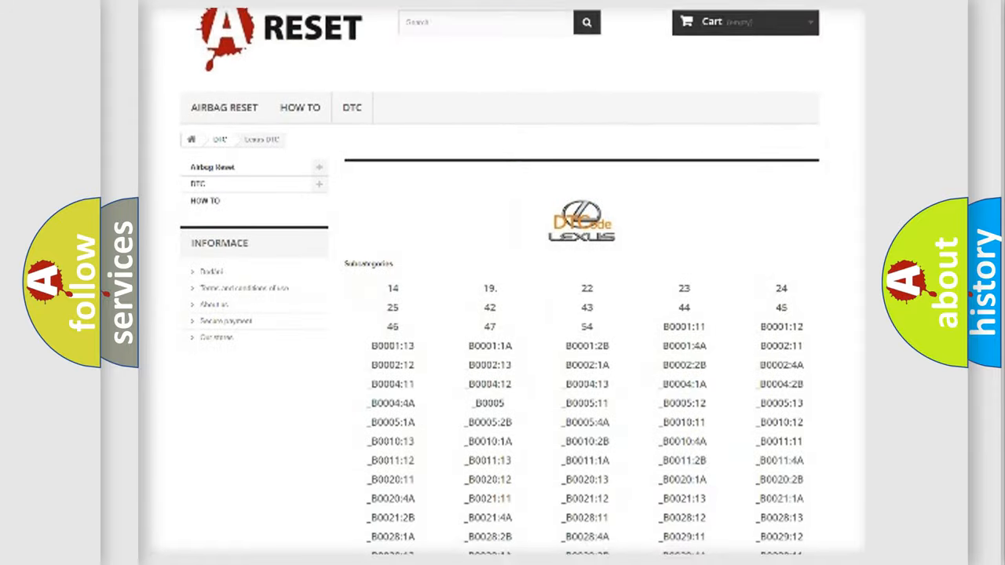
pyautogui.scroll(-3)
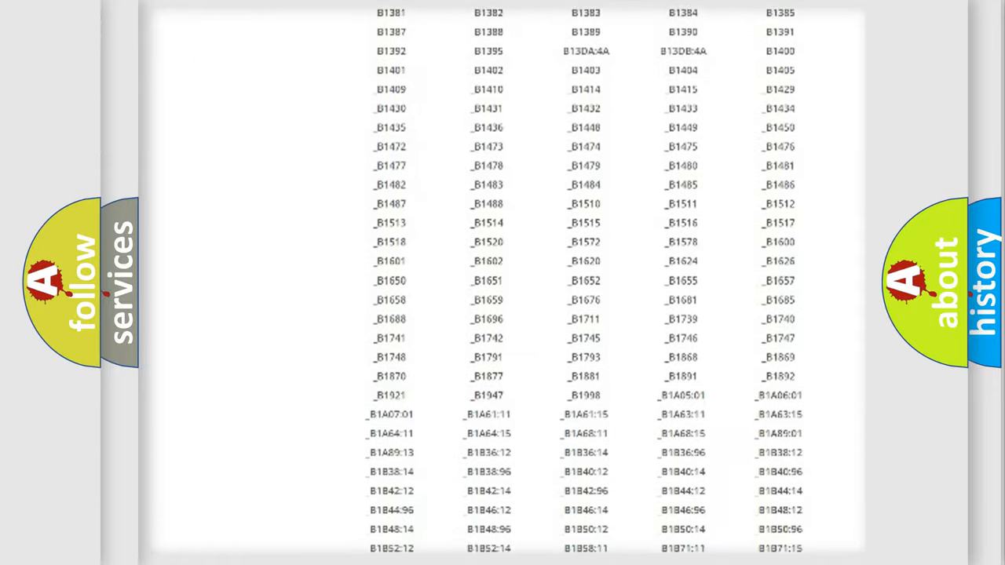
pyautogui.scroll(3)
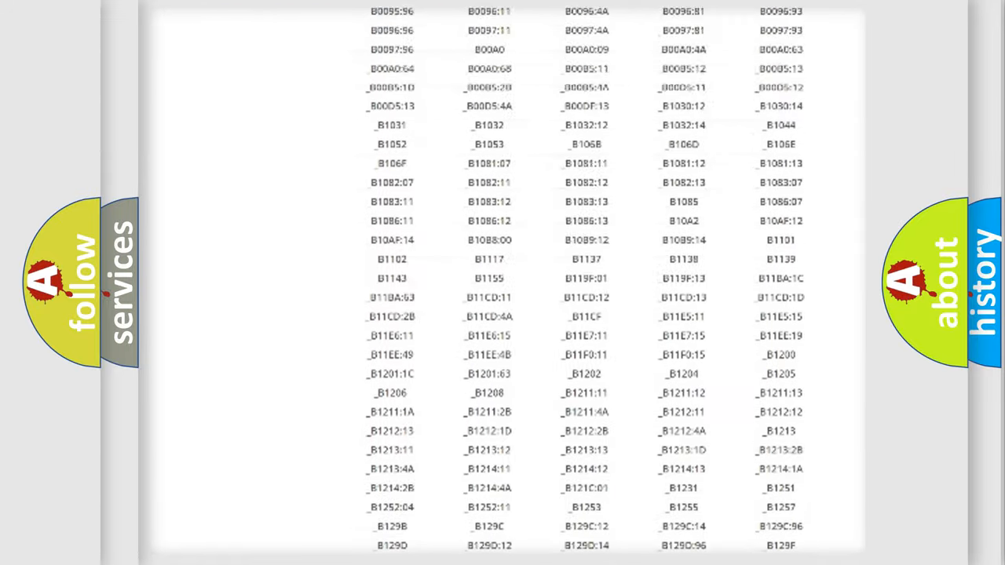
pyautogui.scroll(3)
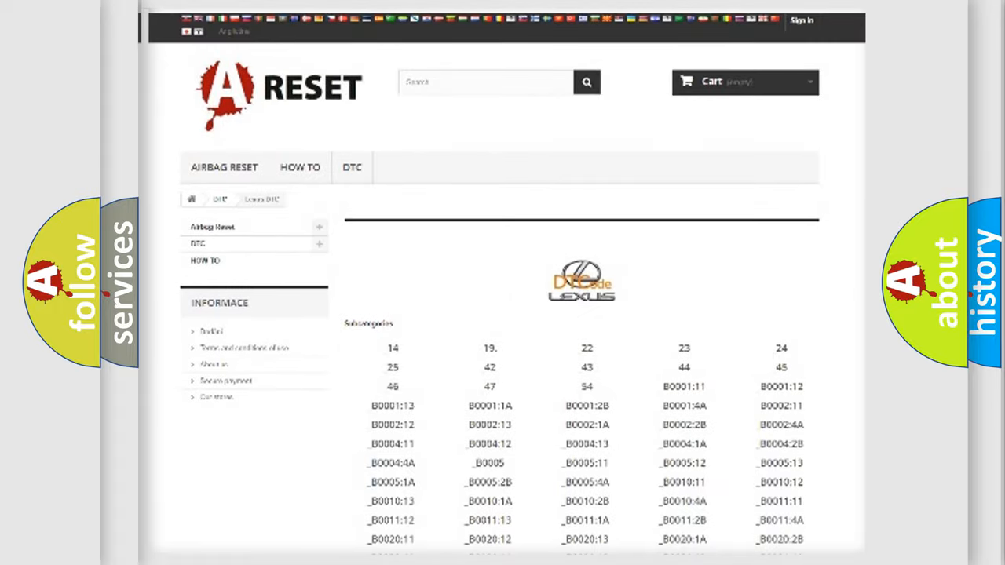